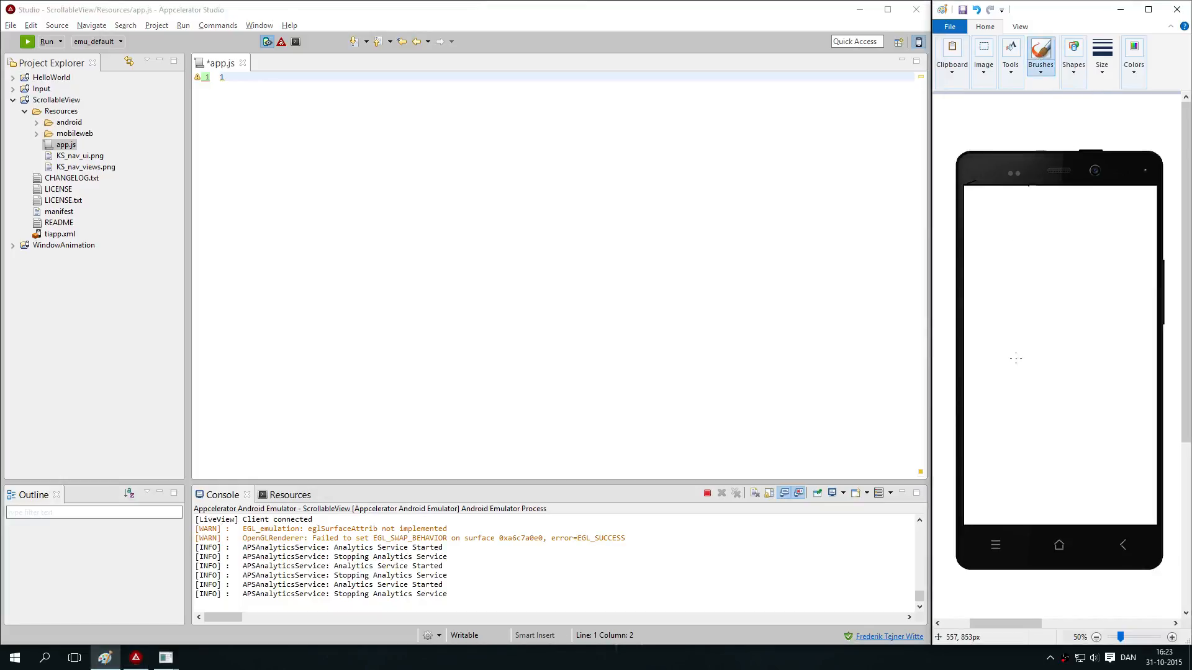
{"action": "mouse_move", "coordinate": [1105, 419]}
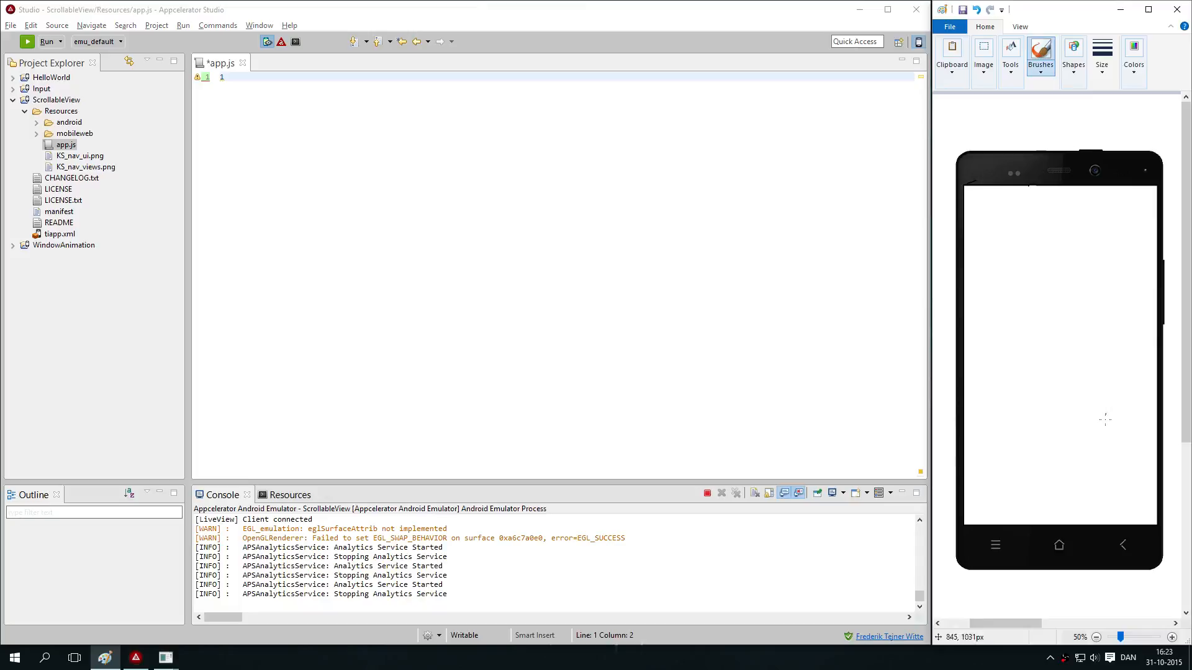
{"action": "mouse_move", "coordinate": [1010, 377]}
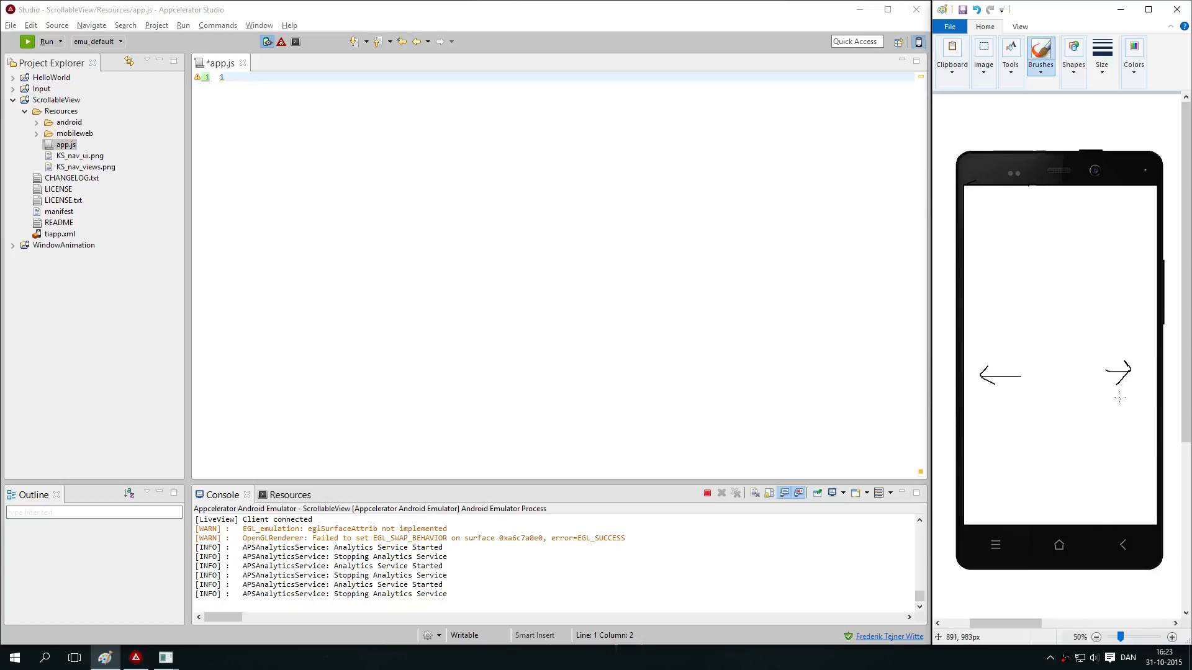
{"action": "mouse_move", "coordinate": [996, 422]}
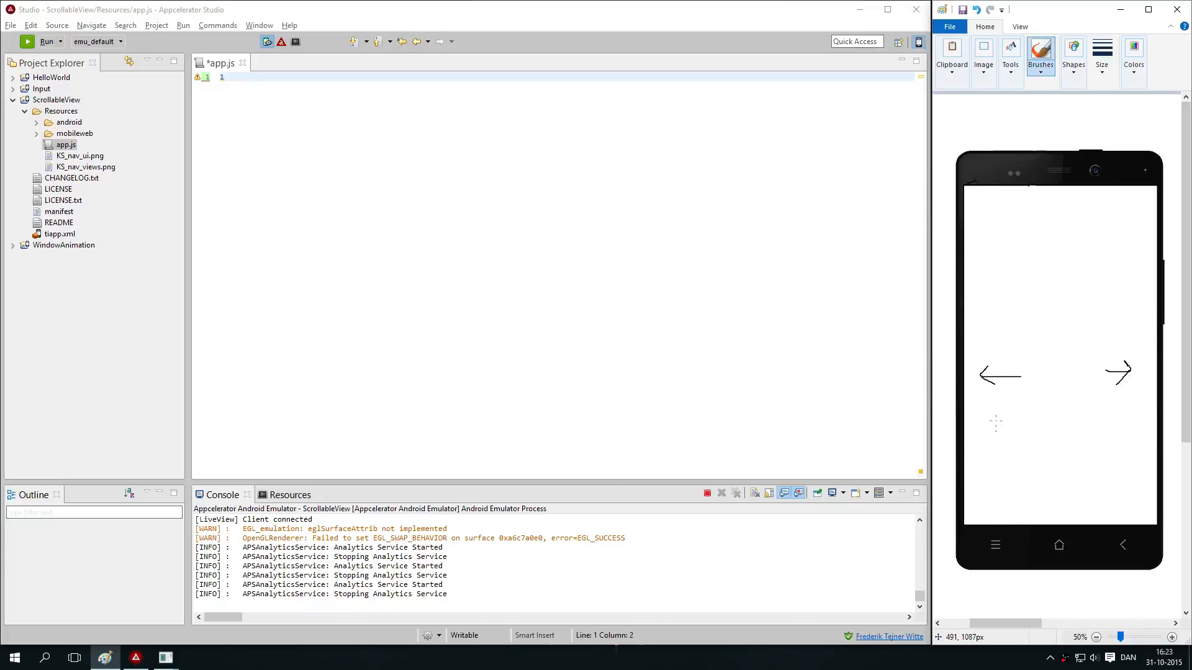
{"action": "mouse_move", "coordinate": [991, 311]}
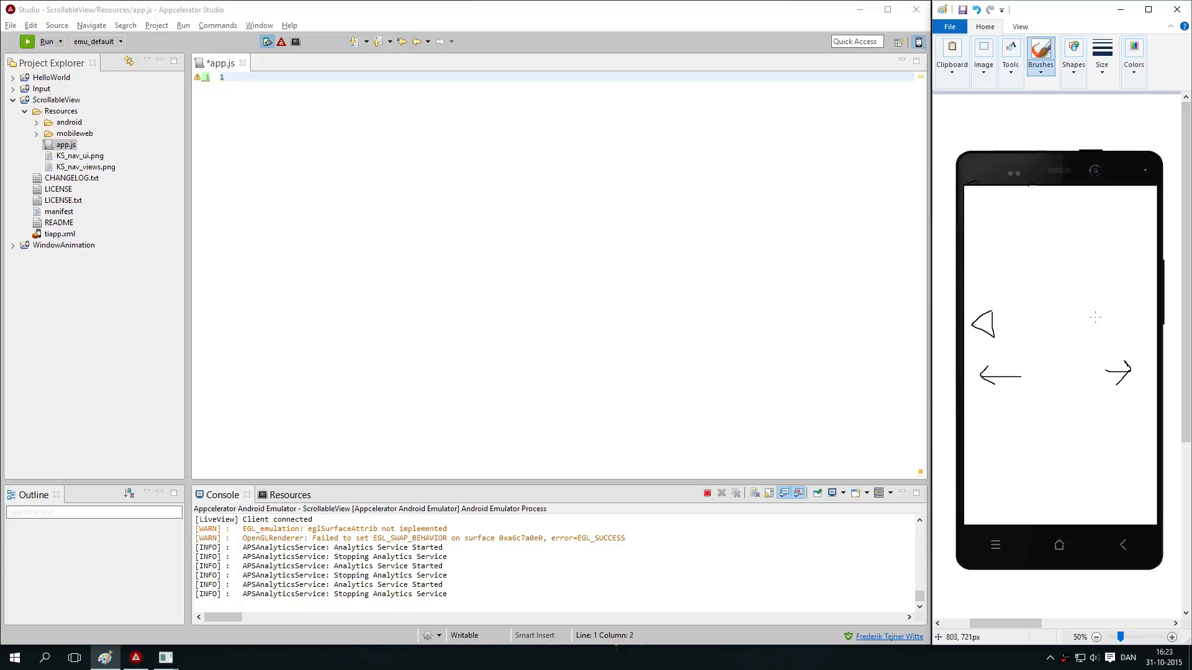
{"action": "mouse_move", "coordinate": [1123, 305]}
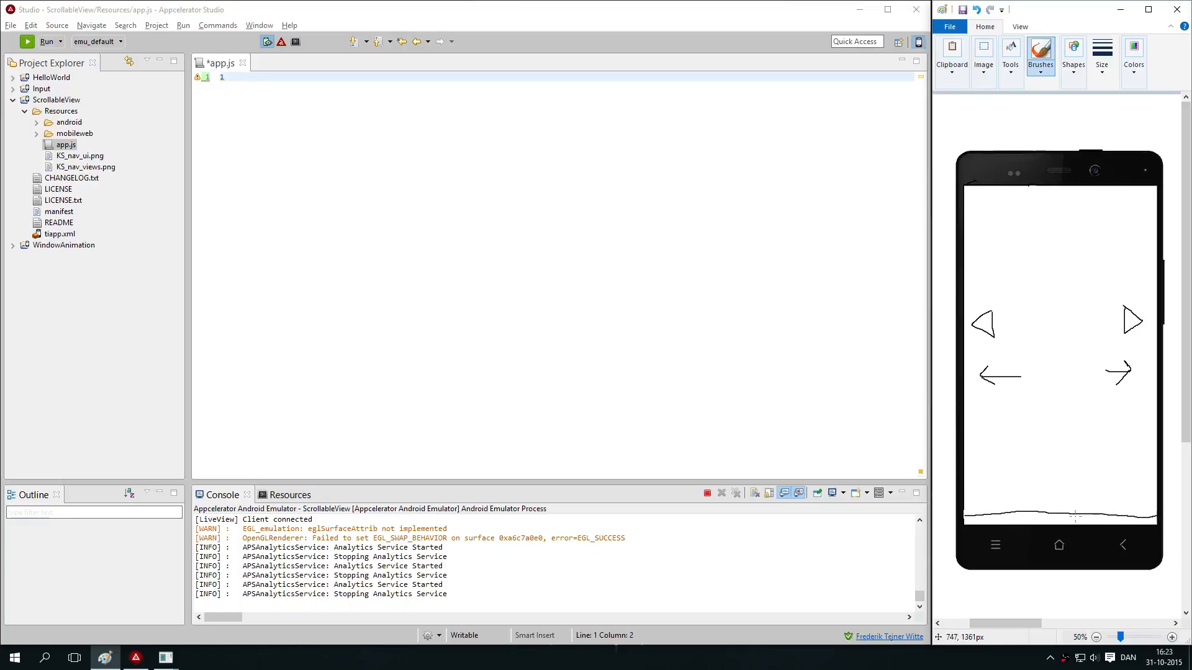
{"action": "mouse_move", "coordinate": [1064, 518]}
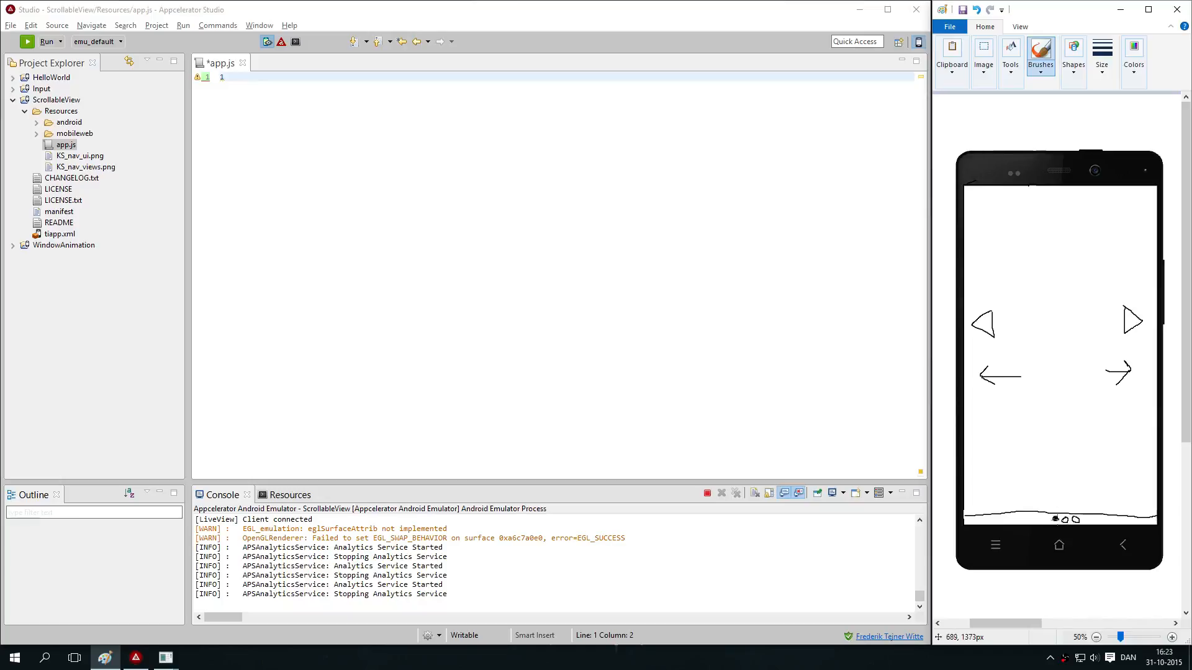
{"action": "mouse_move", "coordinate": [1140, 395]}
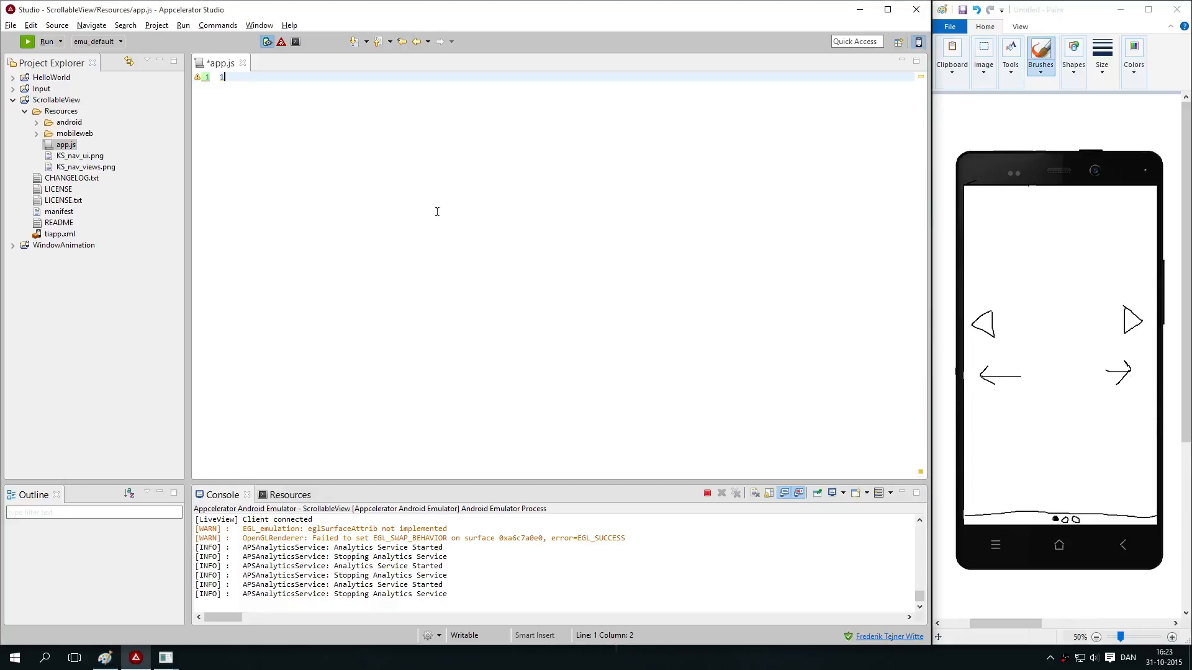
Clear the stray character and declare var win = Ti.UI.createWindow();.
{"action": "key", "text": "Backspace"}
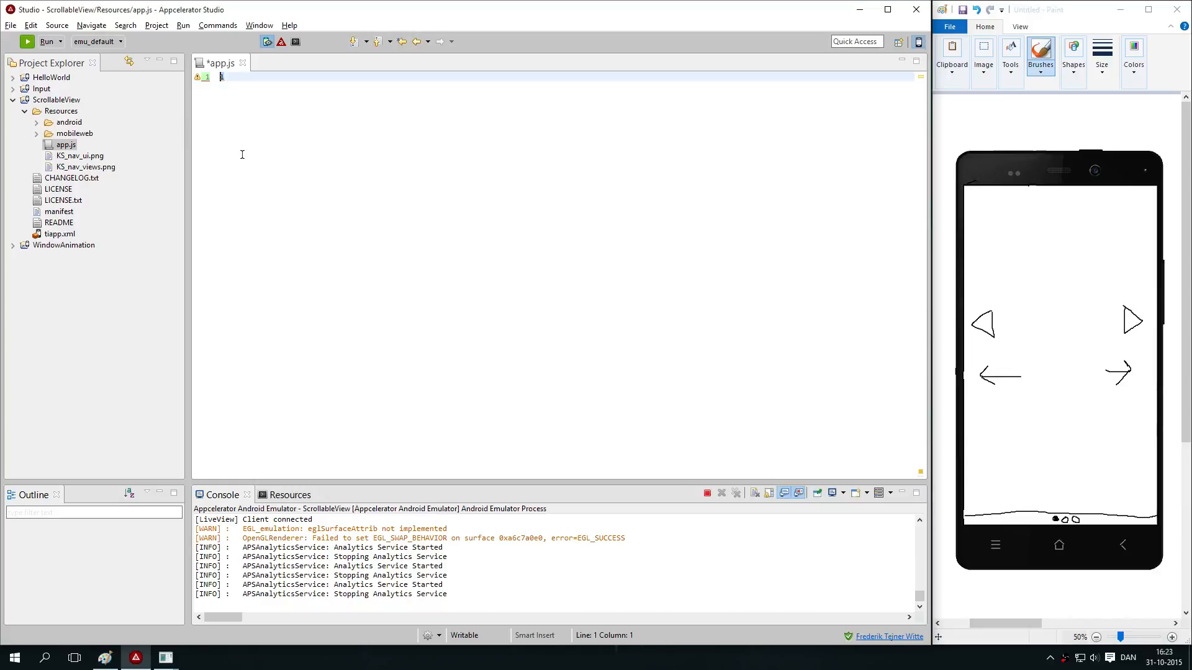
{"action": "mouse_move", "coordinate": [660, 248]}
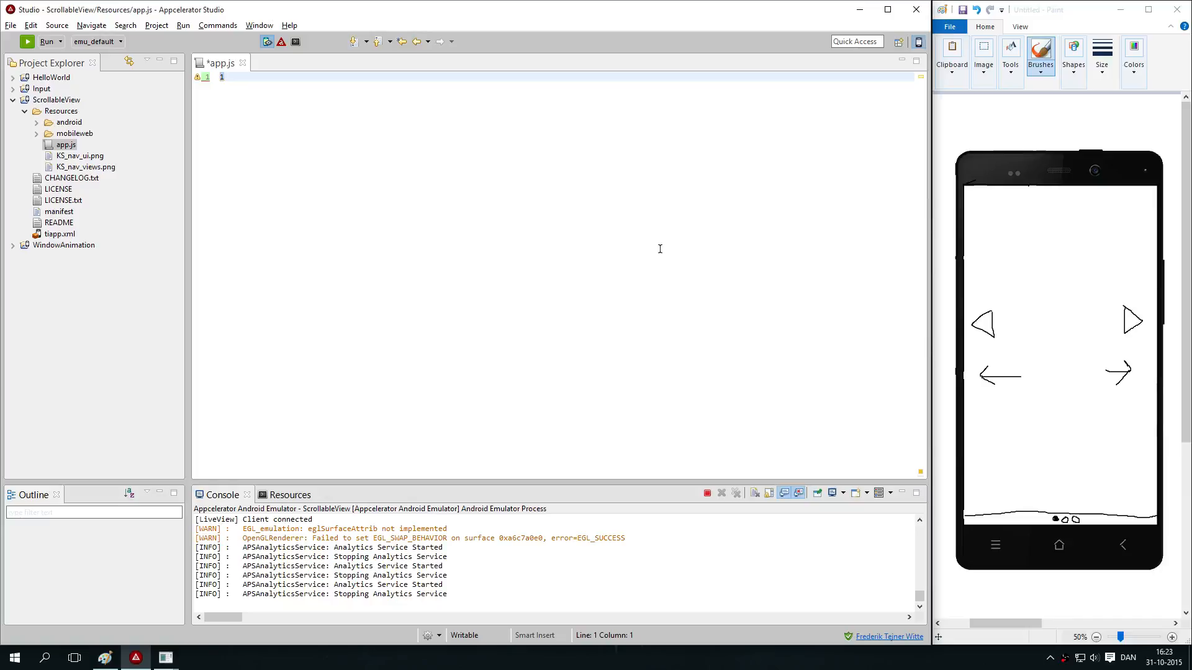
{"action": "type", "text": "var win"}
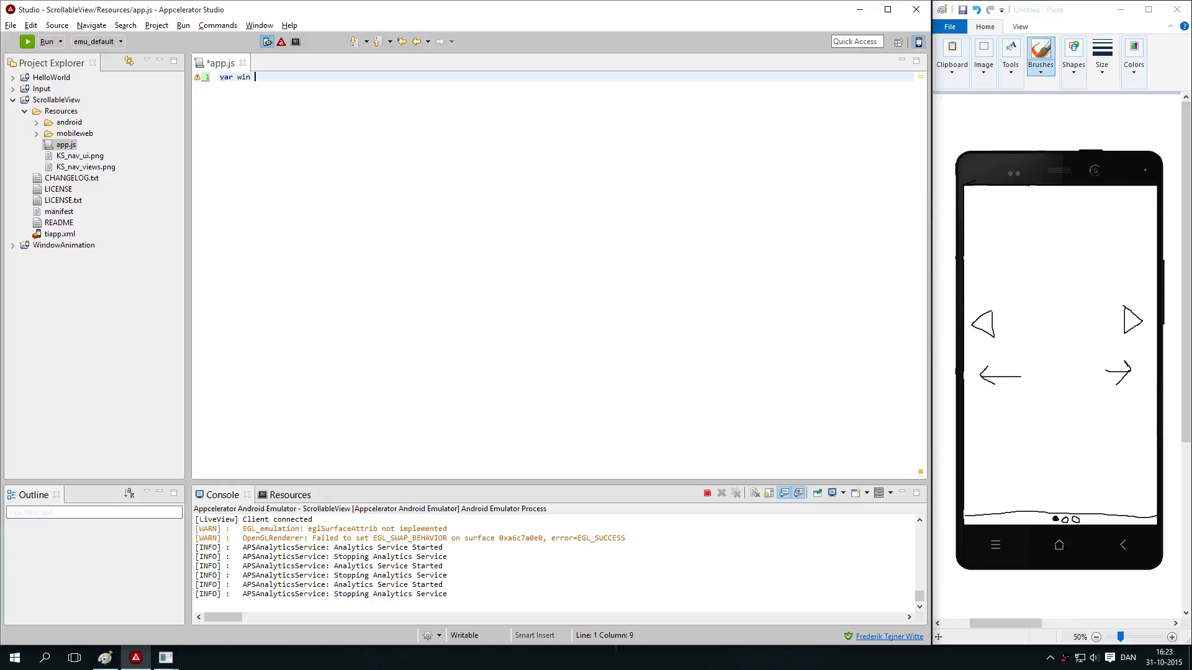
{"action": "type", "text": "= Ti.UI.crea"}
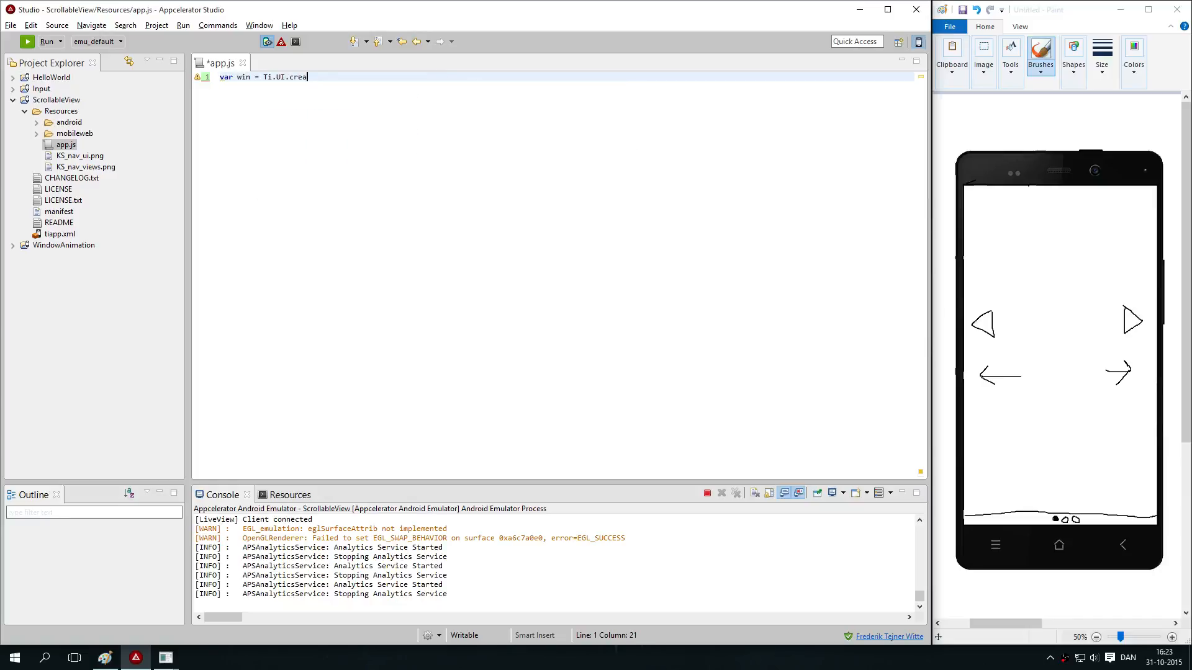
{"action": "type", "text": "teWindow();"}
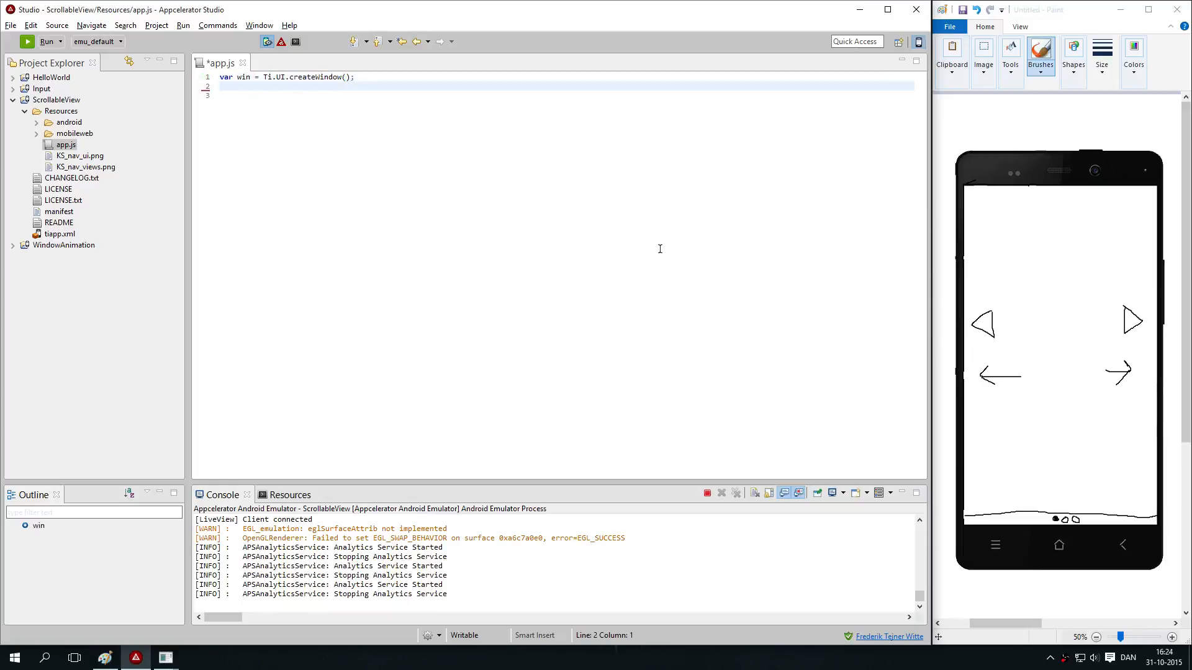
Declare var scrollableView = Ti.UI.createScrollableView({ }) with autocomplete.
{"action": "type", "text": "var"}
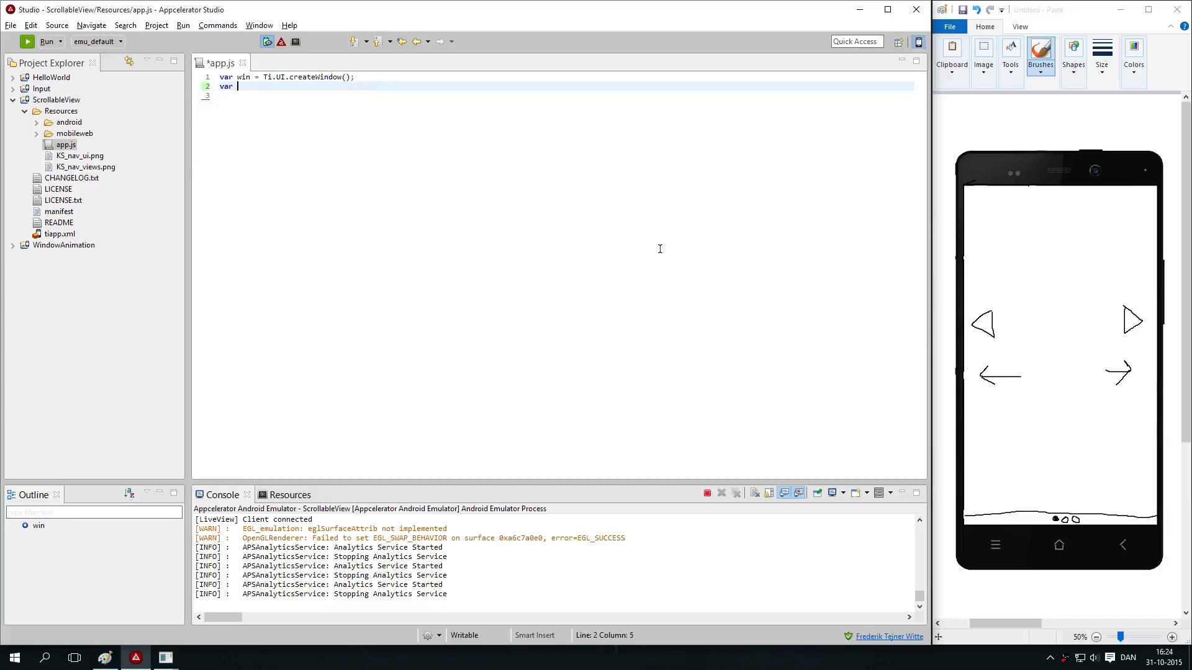
{"action": "type", "text": "scrollableView = Ti.UI"}
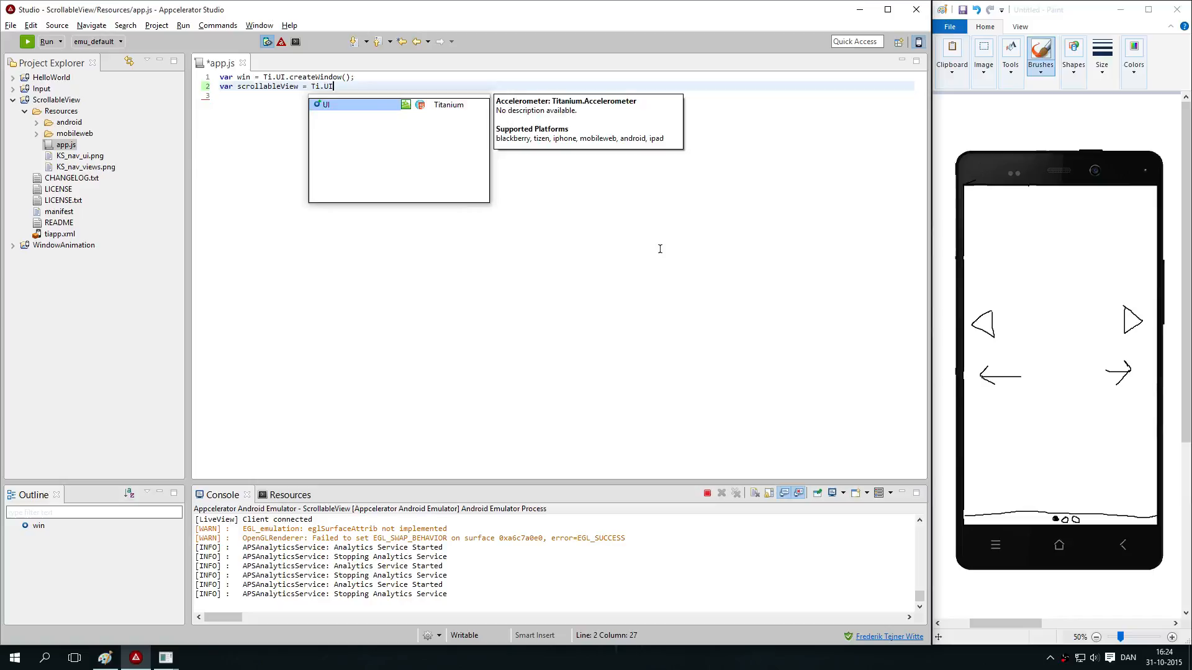
{"action": "type", "text": ".createScrollableView"}
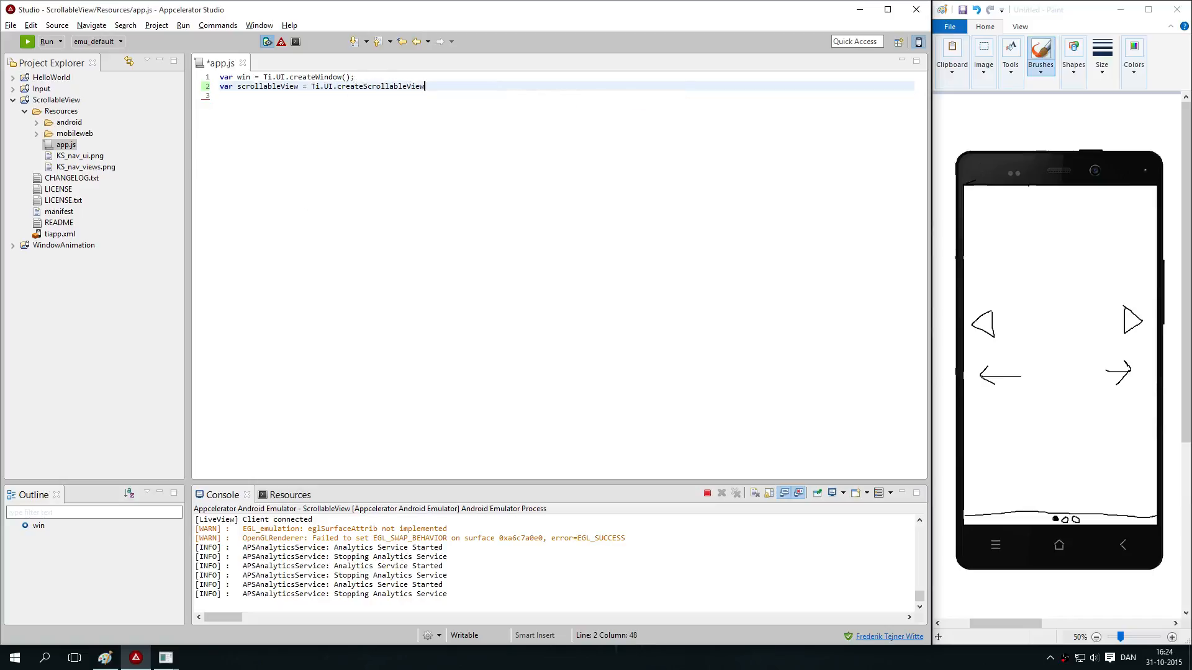
{"action": "type", "text": "({"}
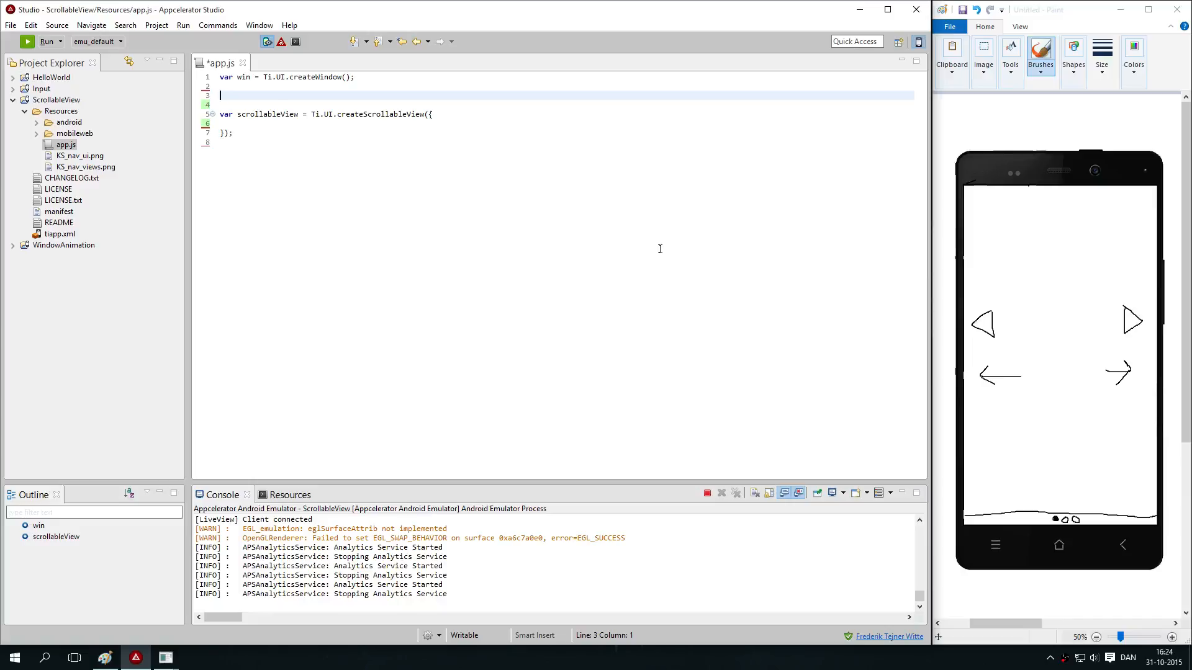
Declare the viewWhite view with Ti.UI.createView and rename a copy to viewGray.
{"action": "type", "text": "var"}
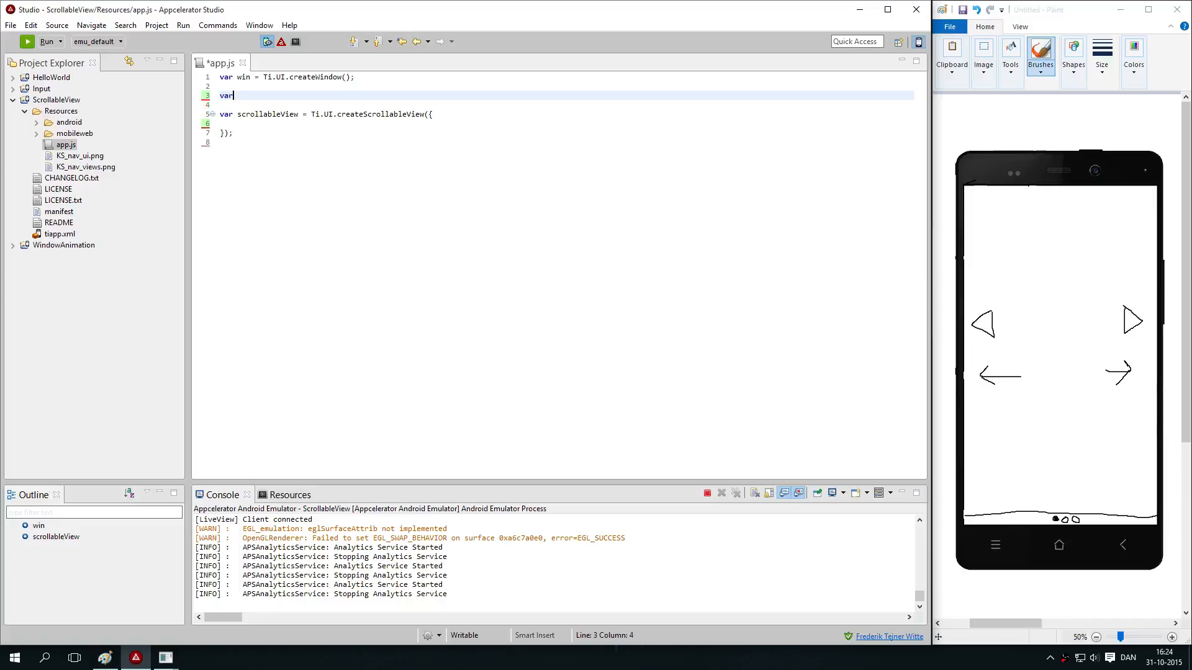
{"action": "type", "text": "viewWhite ="}
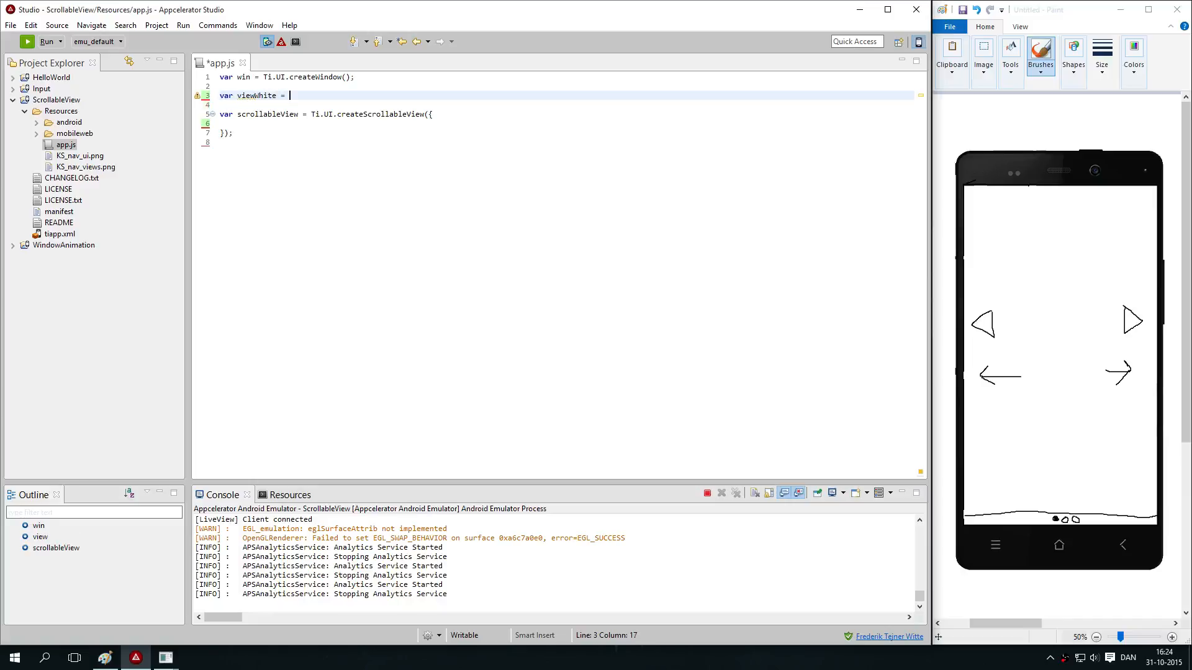
{"action": "type", "text": "Ti.UI.createView({"}
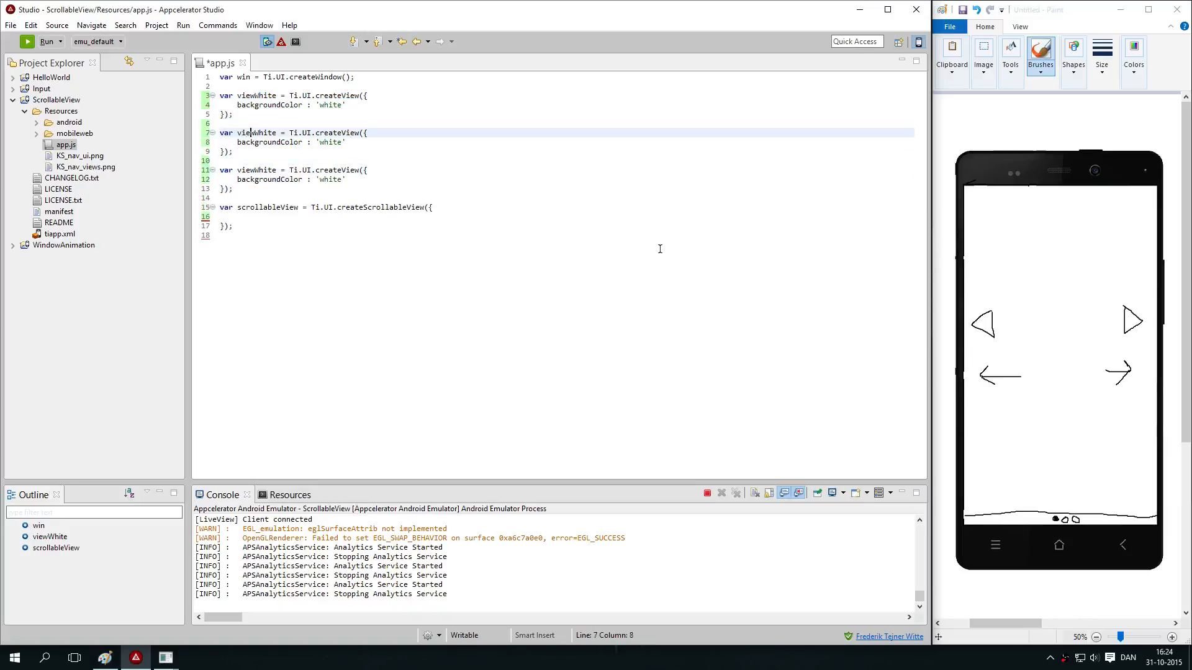
{"action": "type", "text": "Gray"}
{"action": "left_click", "coordinate": [296, 170]}
{"action": "type", "text": "Black"}
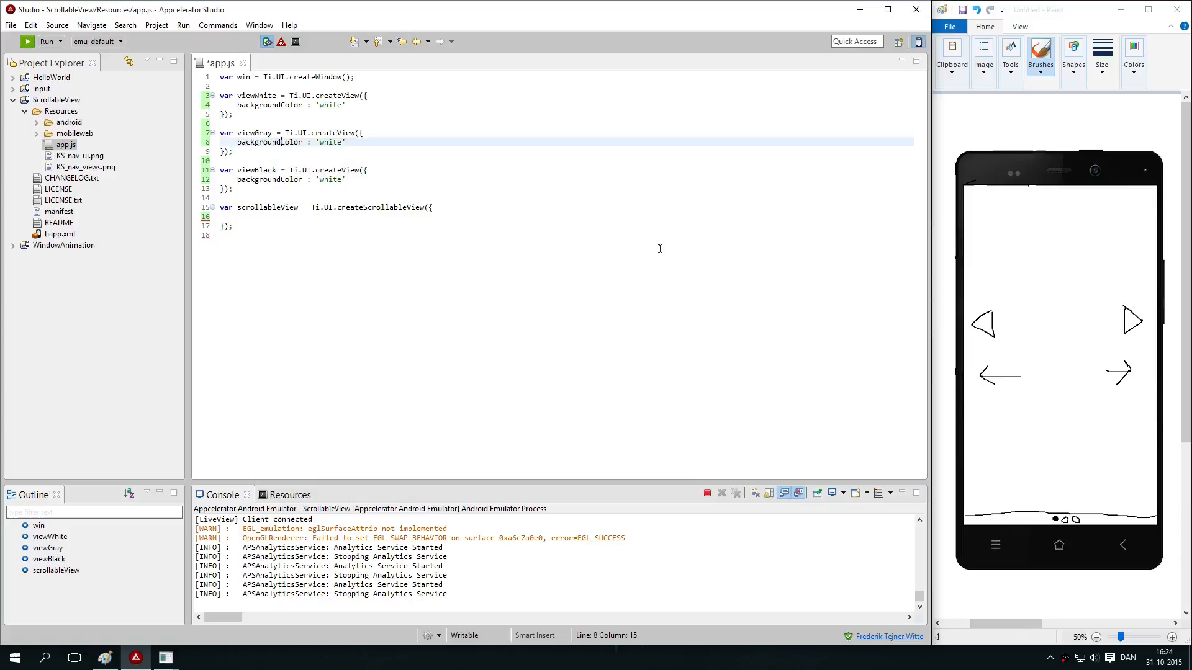
Replace the copied white background values with gray and black.
{"action": "double_click", "coordinate": [329, 142]}
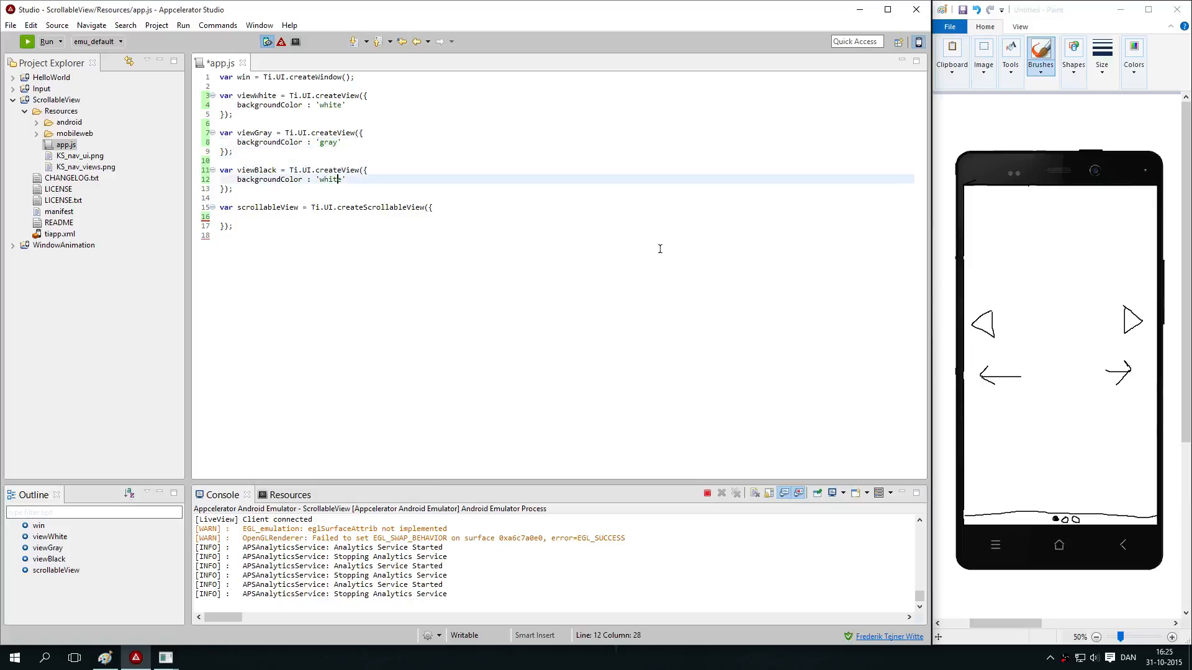
{"action": "type", "text": "black"}
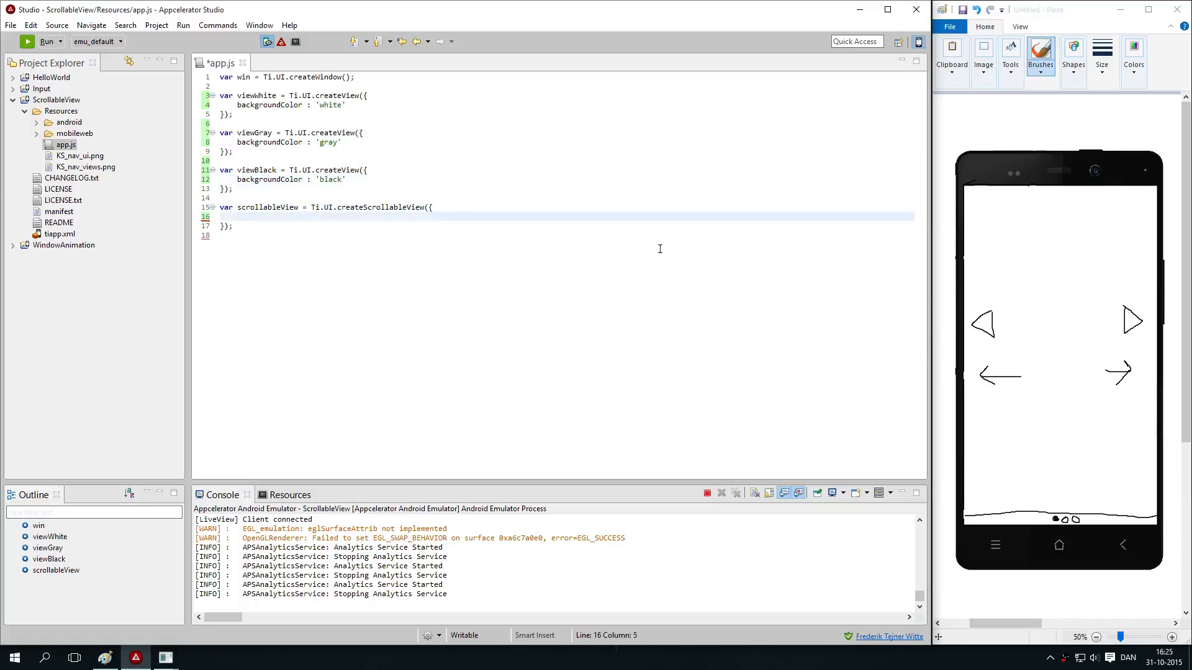
{"action": "left_click", "coordinate": [237, 216]}
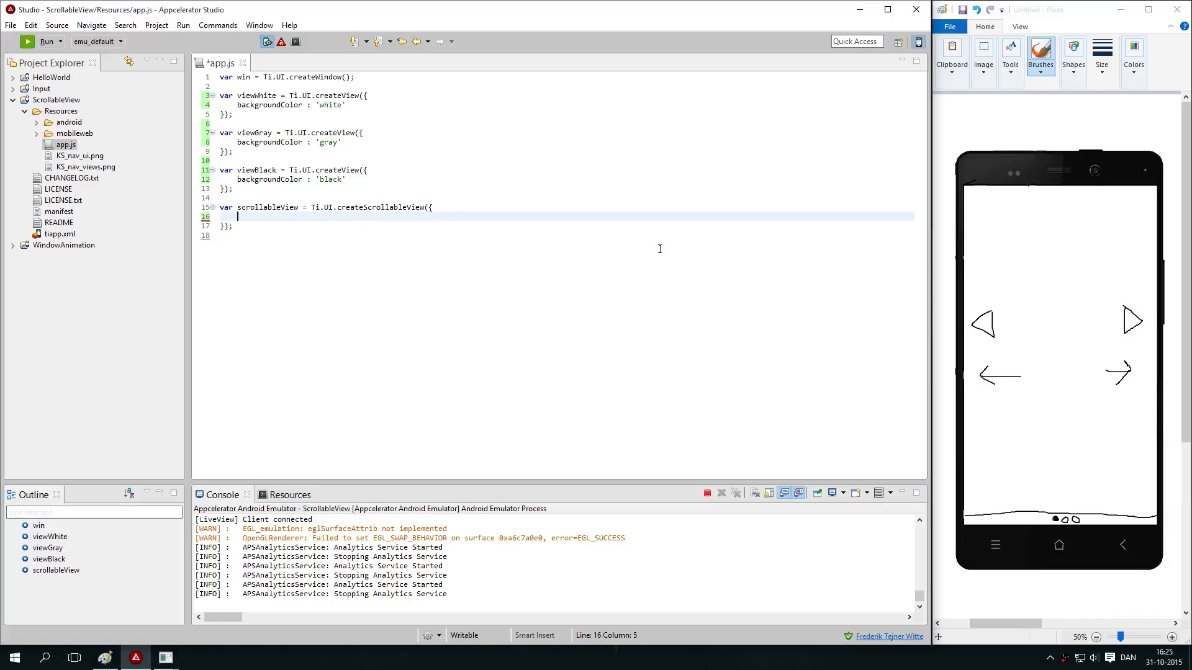
Set the scrollable view's views property to [viewWhite, viewGray, viewBlack].
{"action": "type", "text": "views :"}
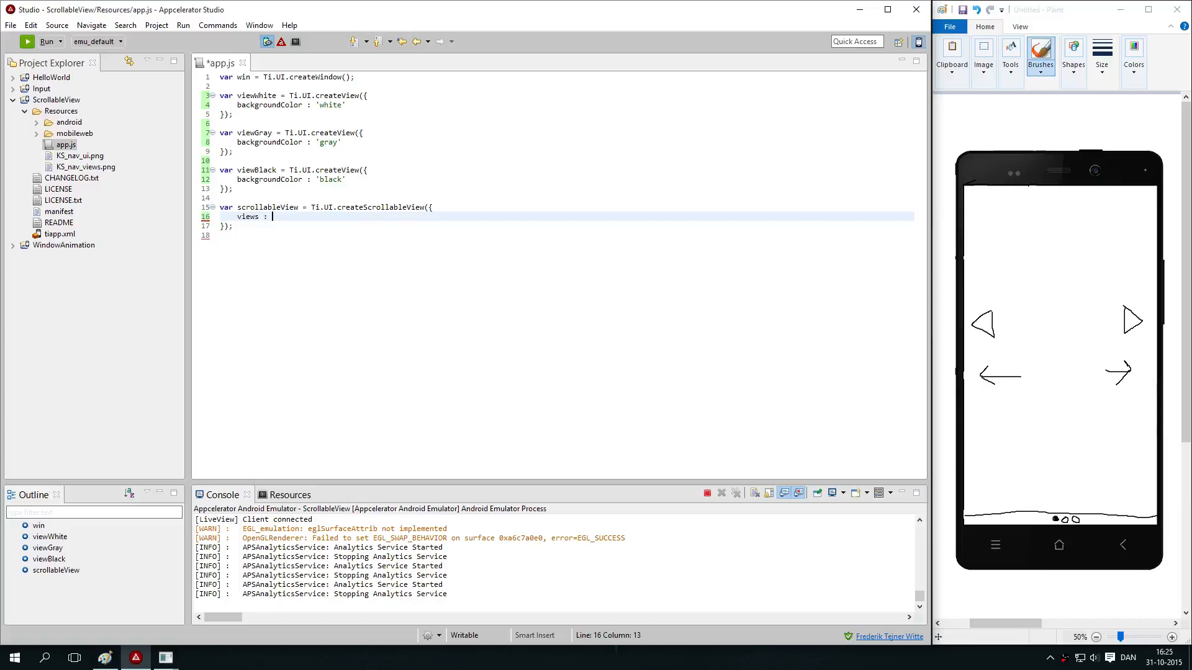
{"action": "type", "text": "["}
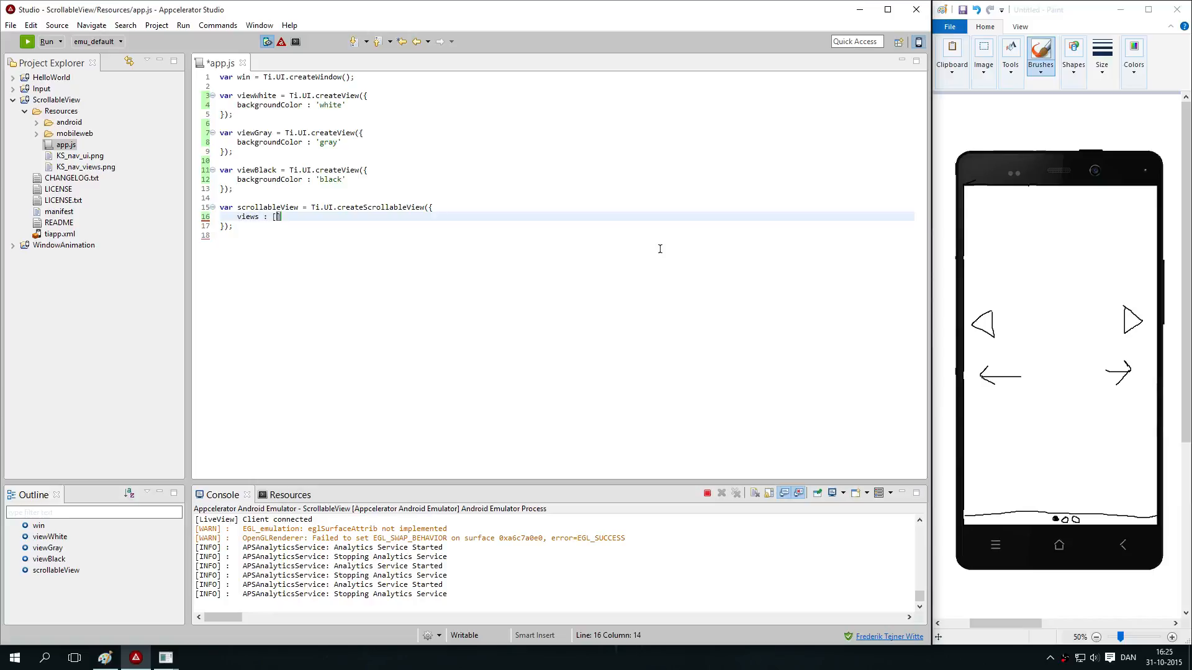
{"action": "type", "text": "viewWhite,"}
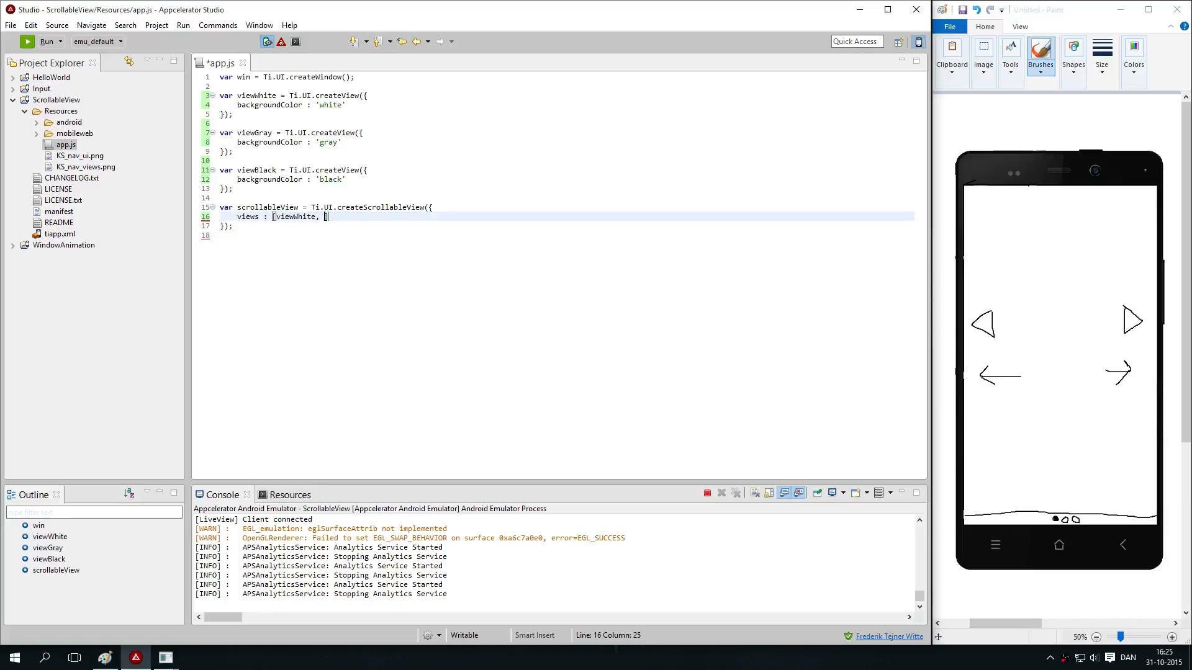
{"action": "type", "text": "viewG"}
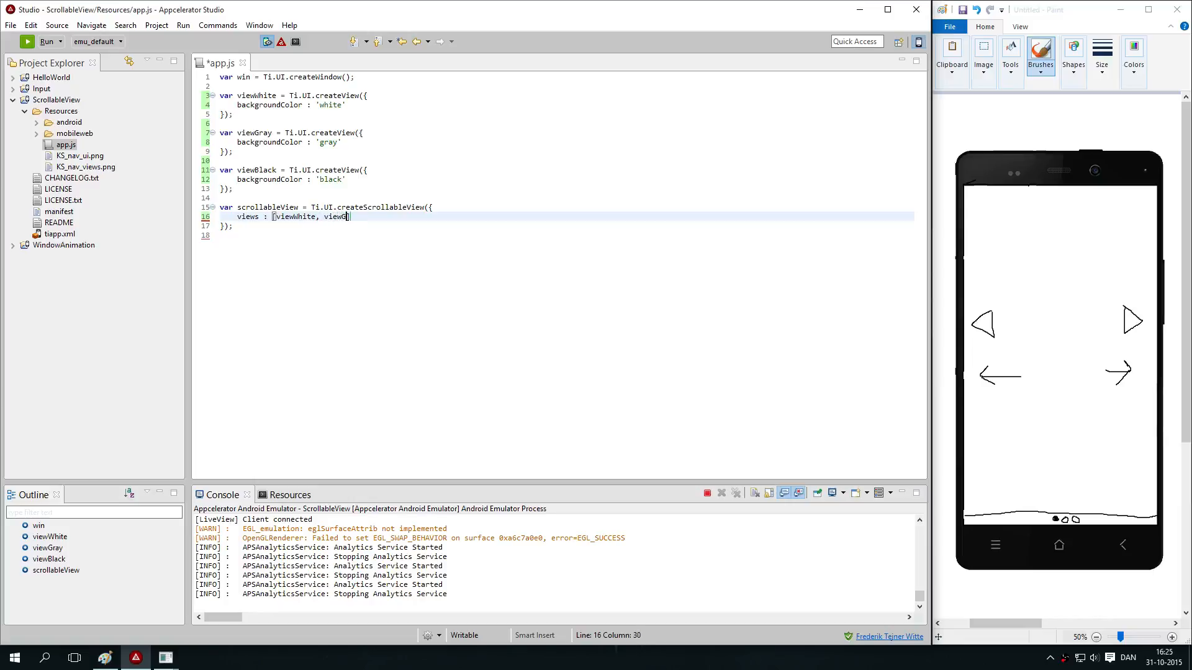
{"action": "type", "text": "ray, view"}
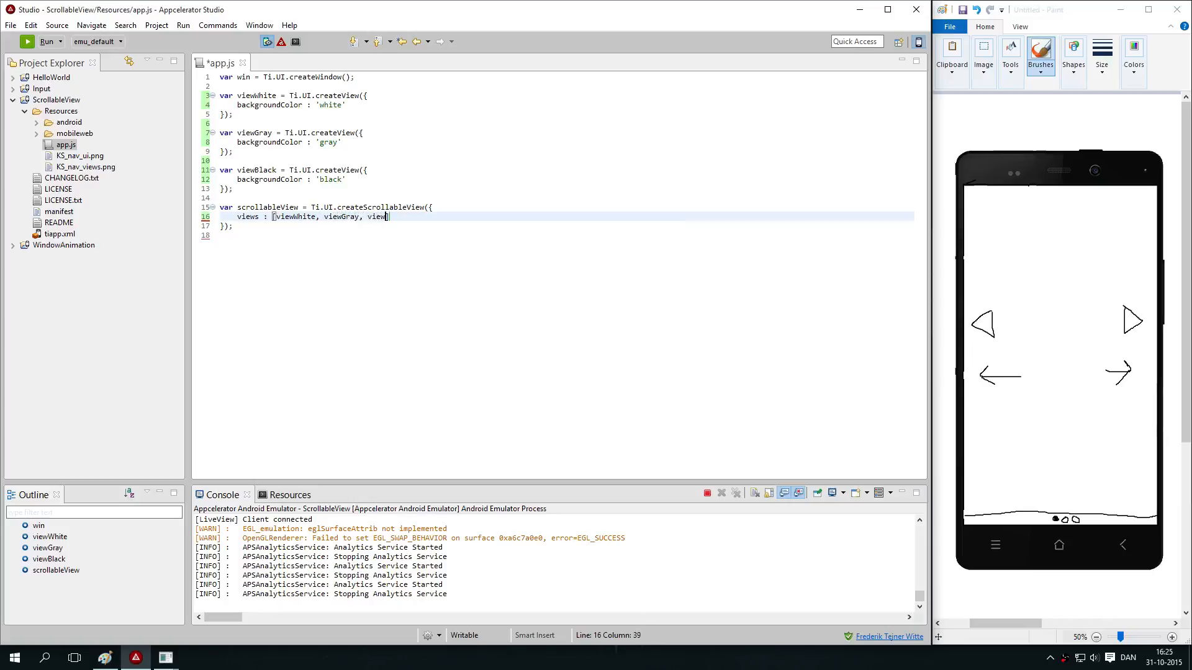
{"action": "type", "text": "Black]"}
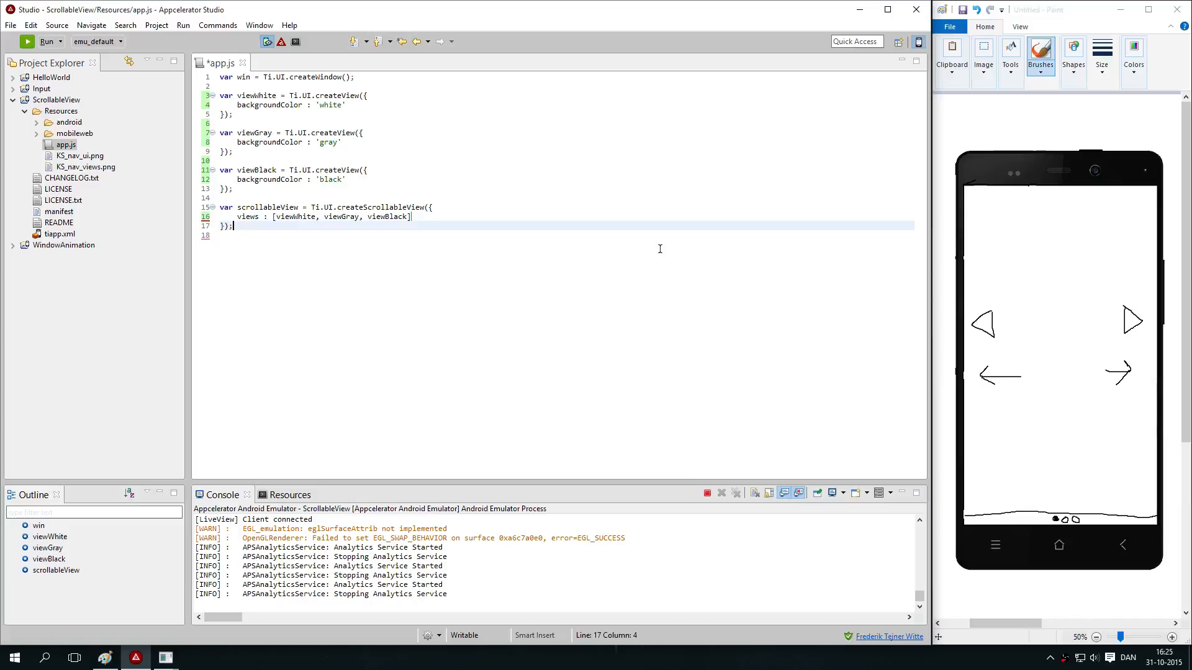
Add scrollableView to the window with win.add(scrollableView) and call win.open();.
{"action": "type", "text": "wi"}
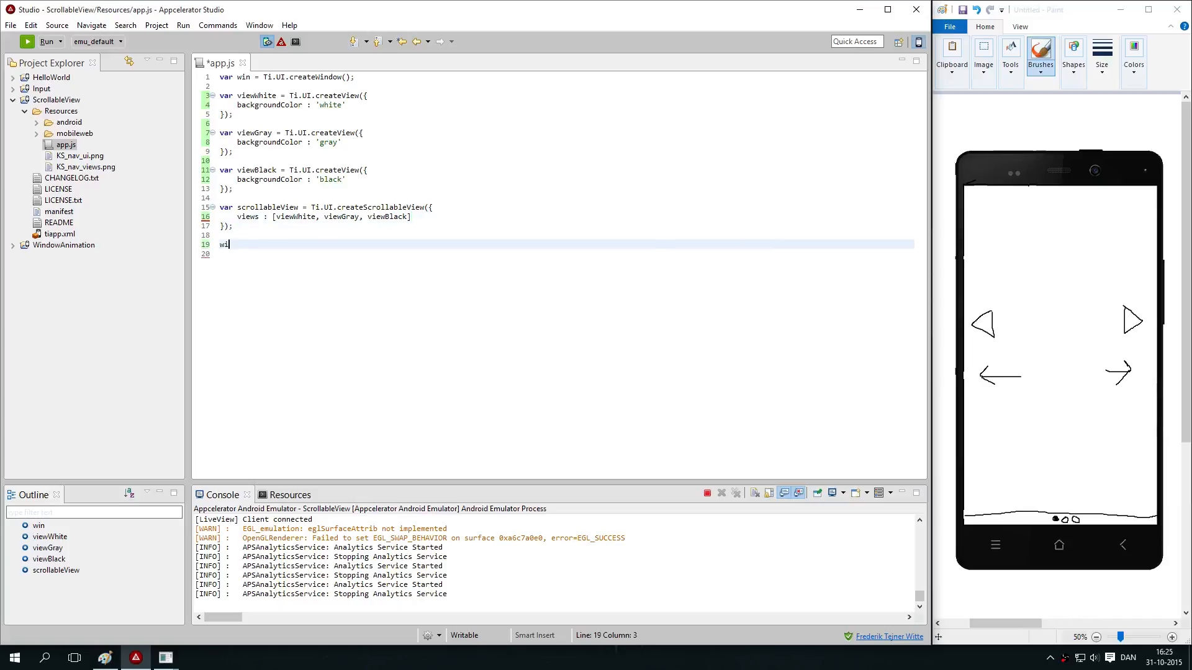
{"action": "type", "text": "n.add(scr"}
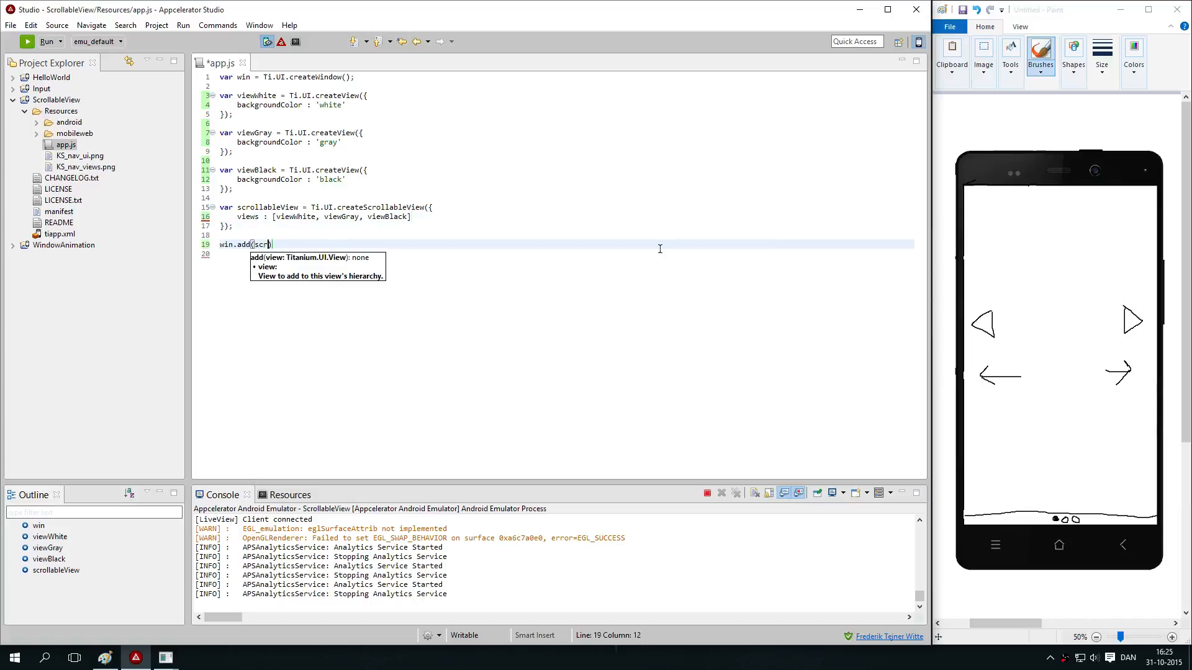
{"action": "type", "text": "oll)"}
{"action": "left_click", "coordinate": [565, 253]}
{"action": "type", "text": "win"}
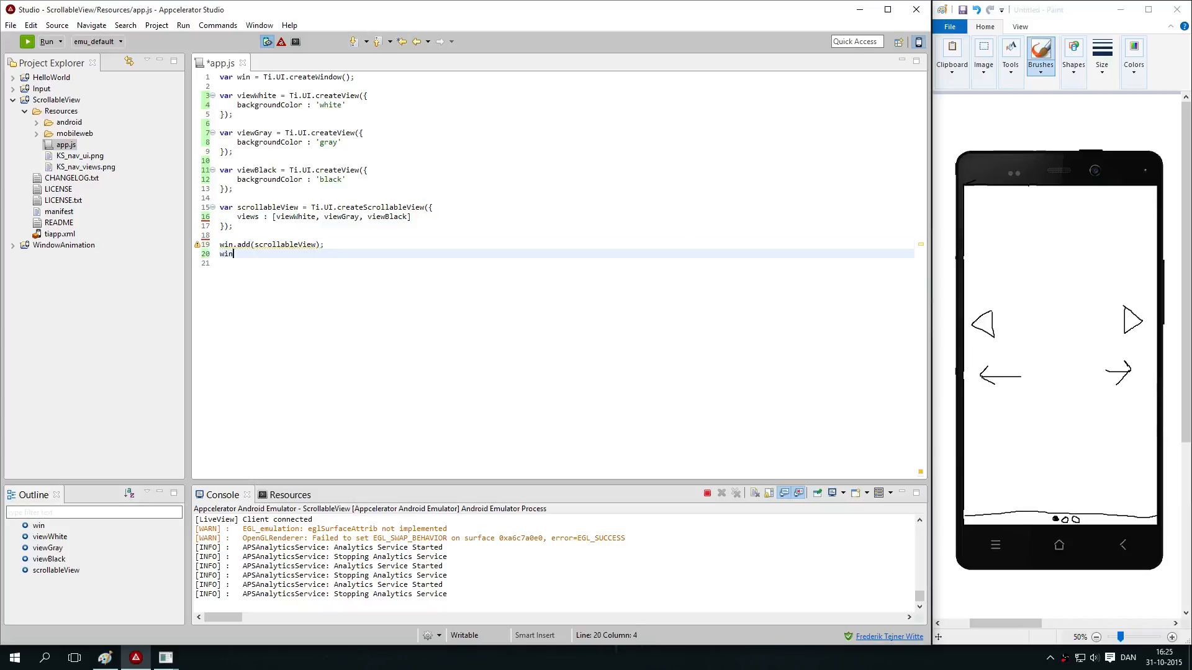
{"action": "type", "text": ".open();"}
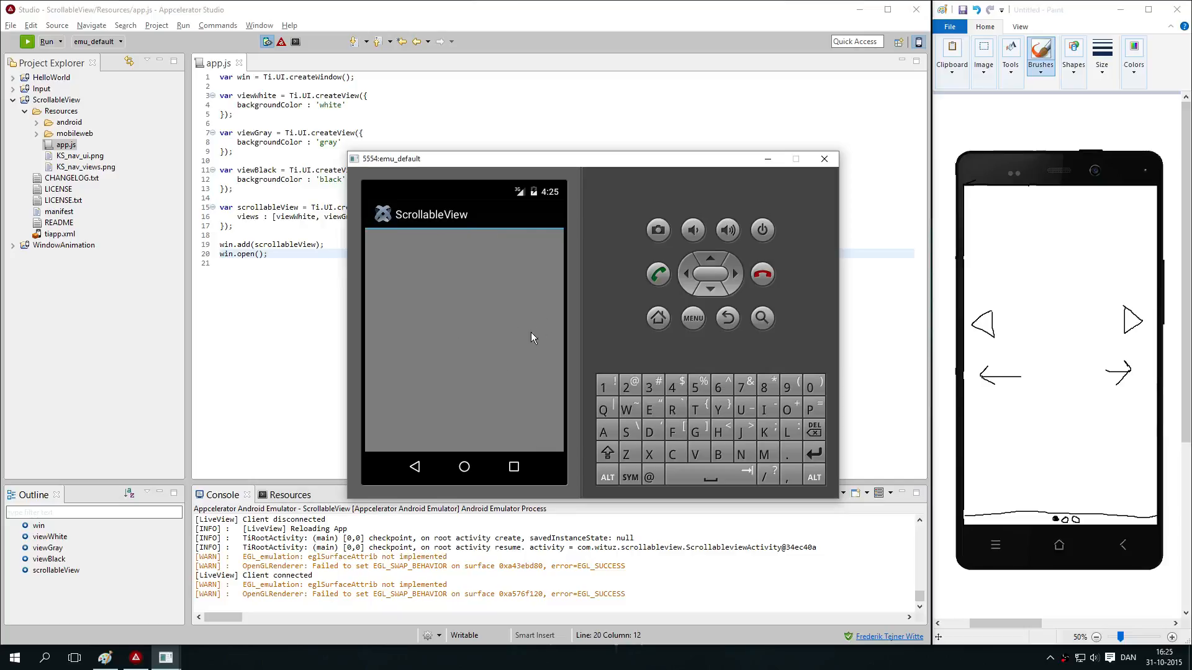
{"action": "mouse_move", "coordinate": [507, 337]}
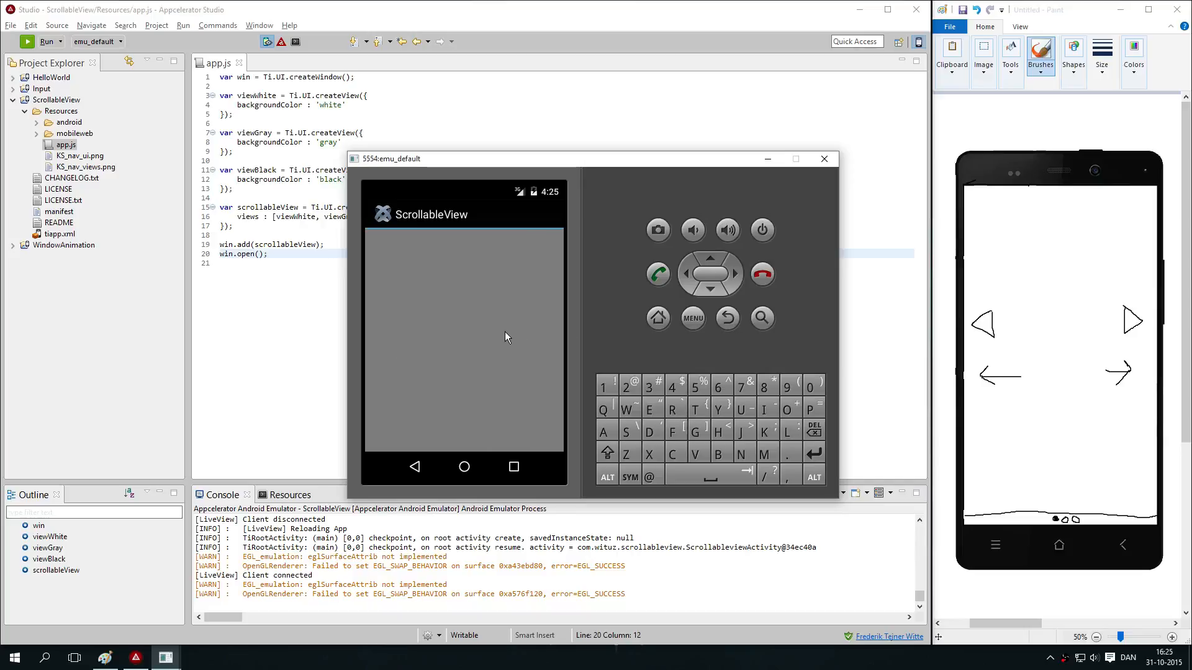
{"action": "mouse_move", "coordinate": [524, 335]}
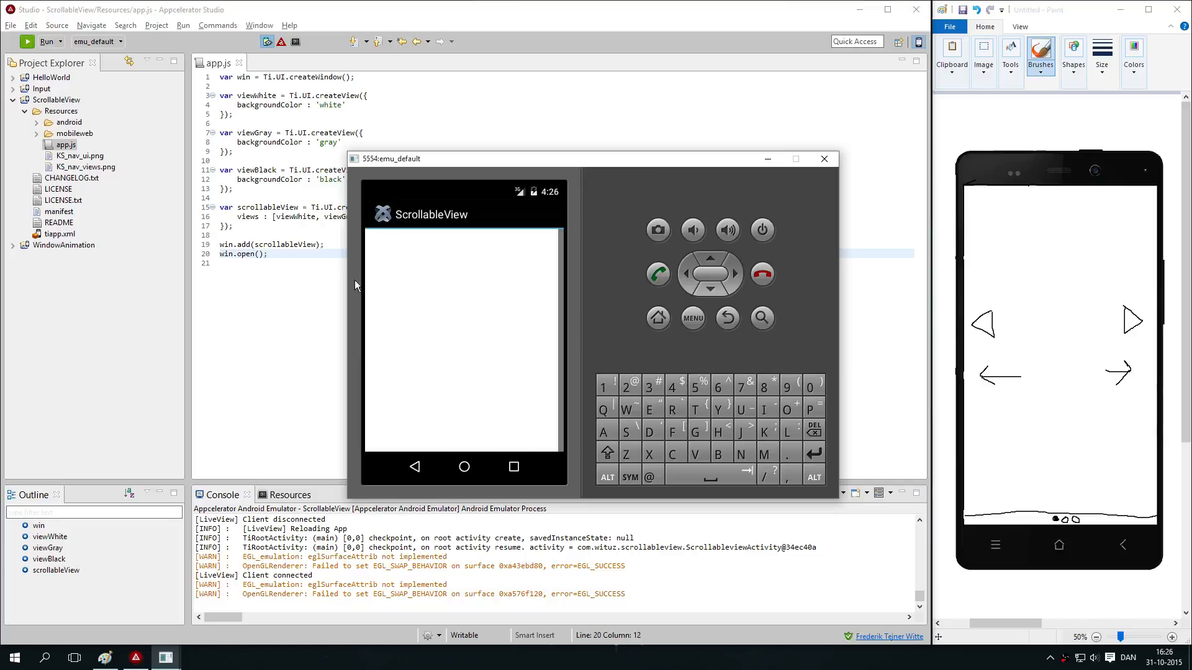
Return to the app.js editor after swiping through views in the emulator.
{"action": "left_click", "coordinate": [823, 158]}
{"action": "type", "text": ","}
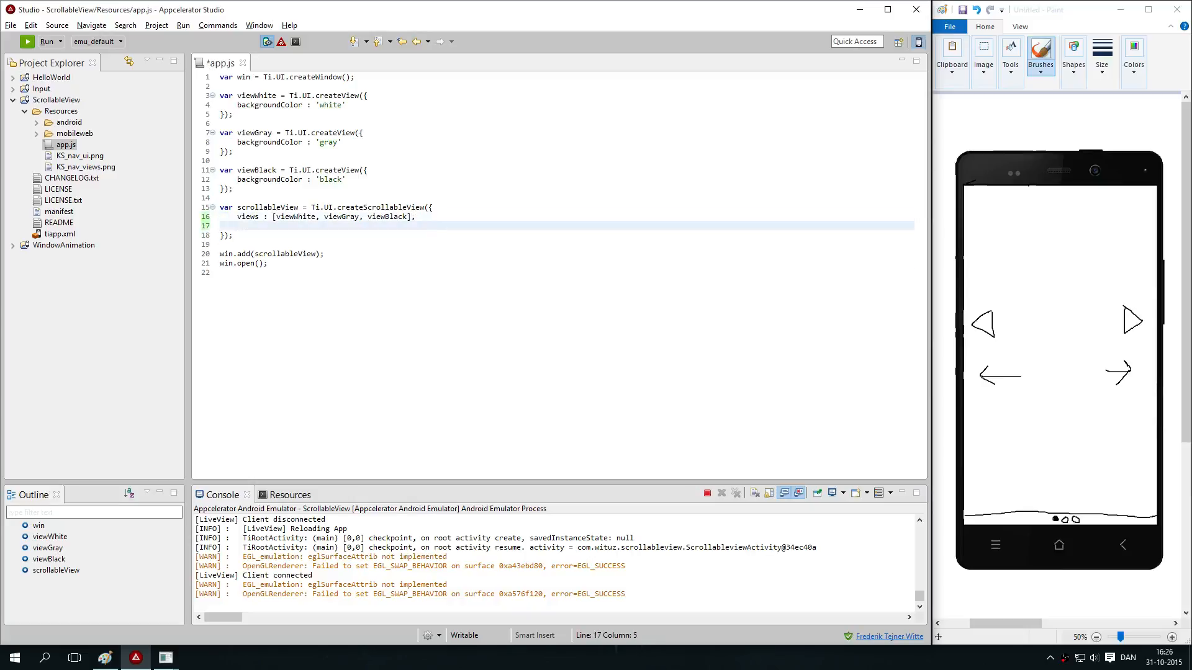
Start a new property line, retyping 's' to bring up showPagingControl in autocomplete.
{"action": "type", "text": "show"}
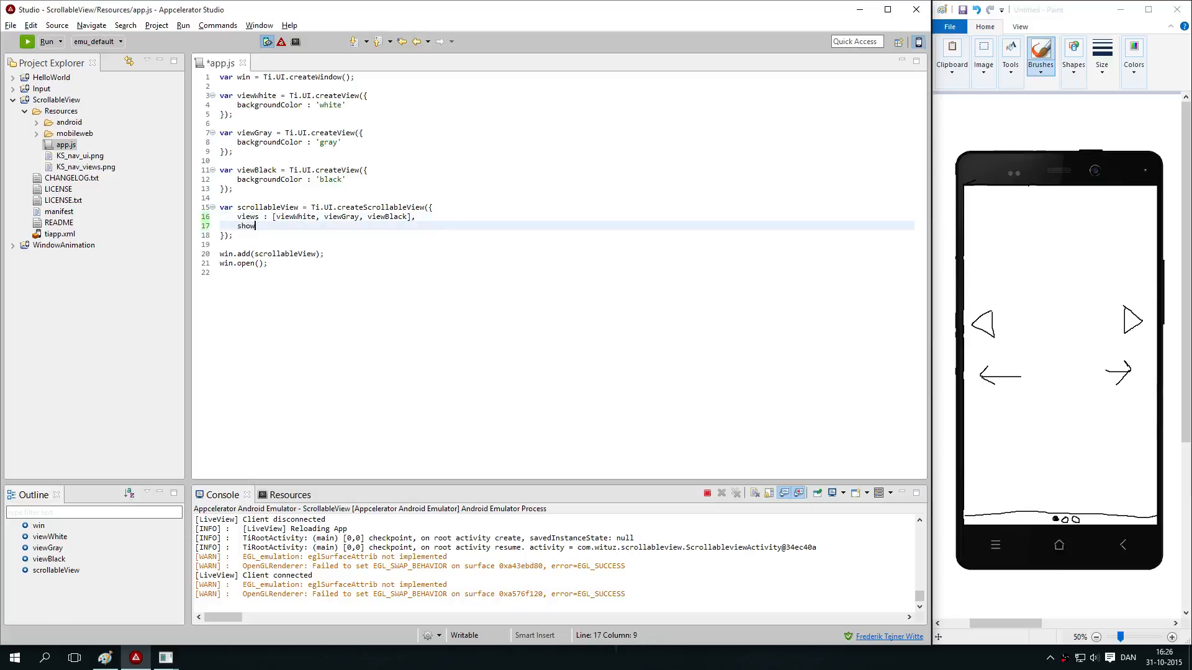
{"action": "key", "text": "BackSpace"}
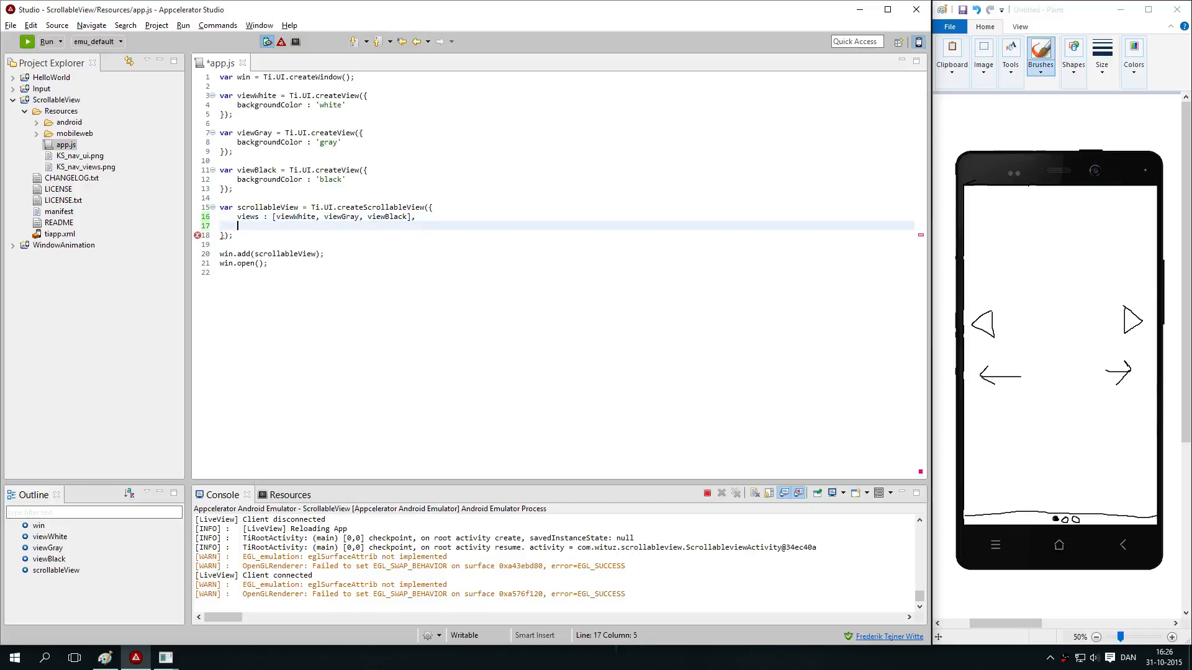
{"action": "type", "text": "s"}
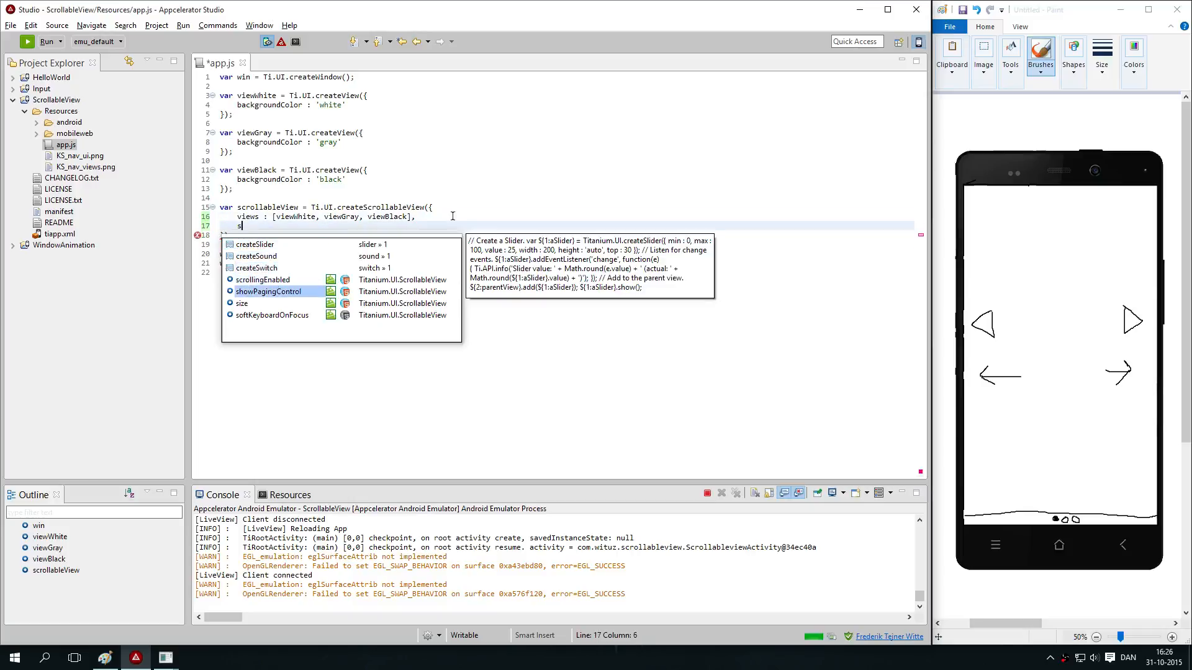